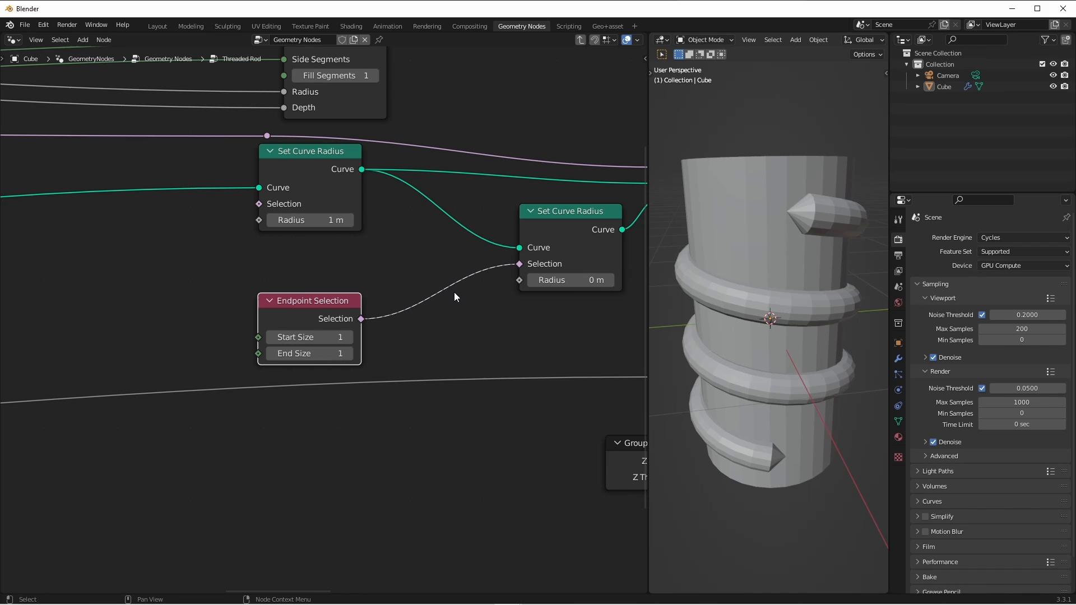
{"action": "mouse_move", "coordinate": [583, 250]}
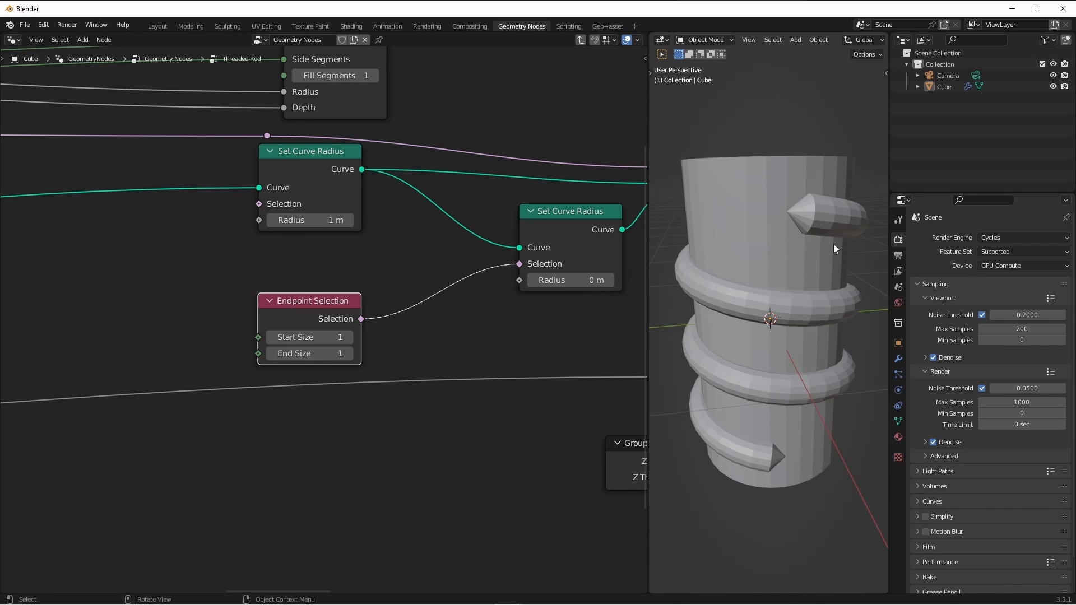
{"action": "mouse_move", "coordinate": [816, 242]}
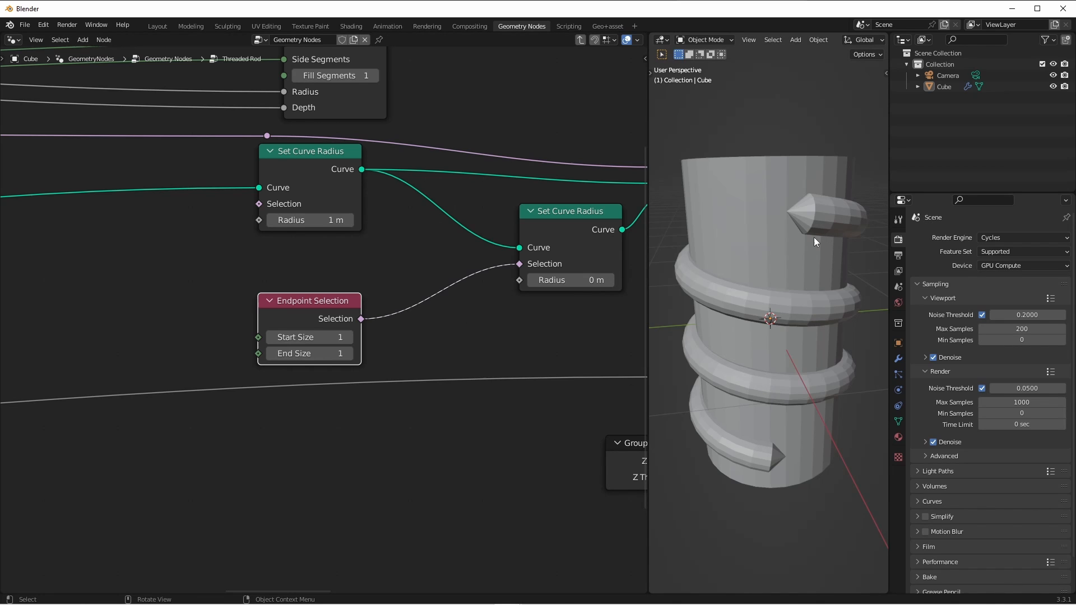
{"action": "mouse_move", "coordinate": [752, 287]}
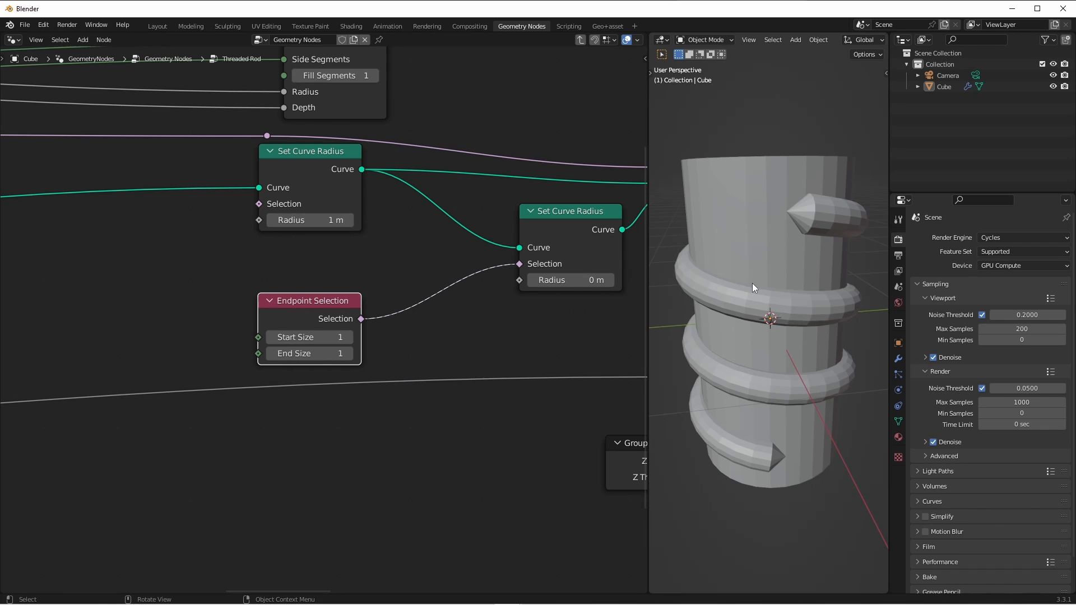
{"action": "mouse_move", "coordinate": [441, 390]}
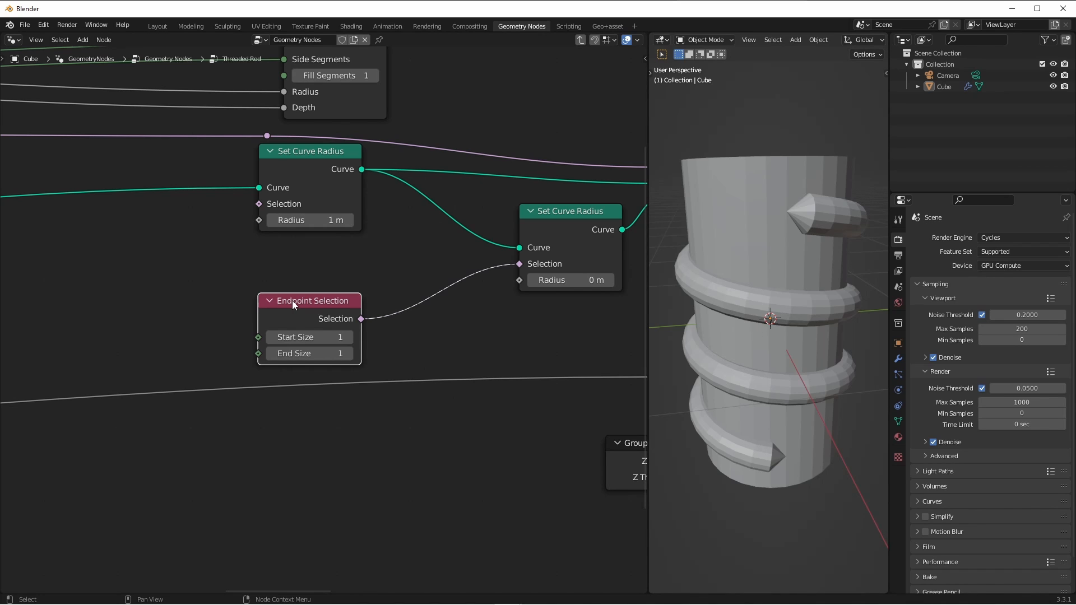
- Add a Spline Parameter node to drive the thread radius along the spline
{"action": "left_click", "coordinate": [119, 182]}
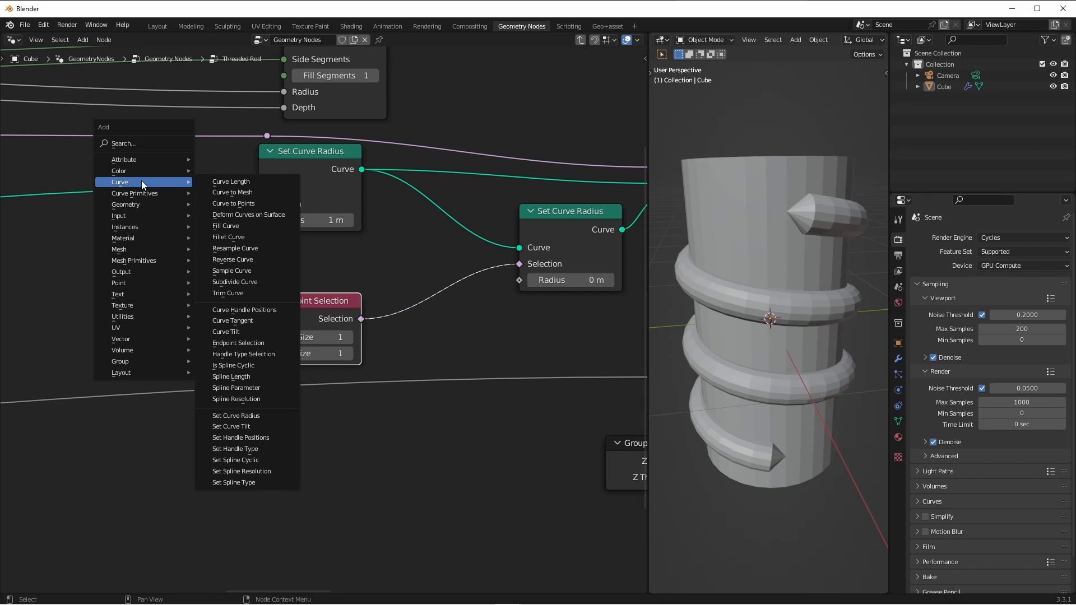
{"action": "left_click", "coordinate": [236, 387]}
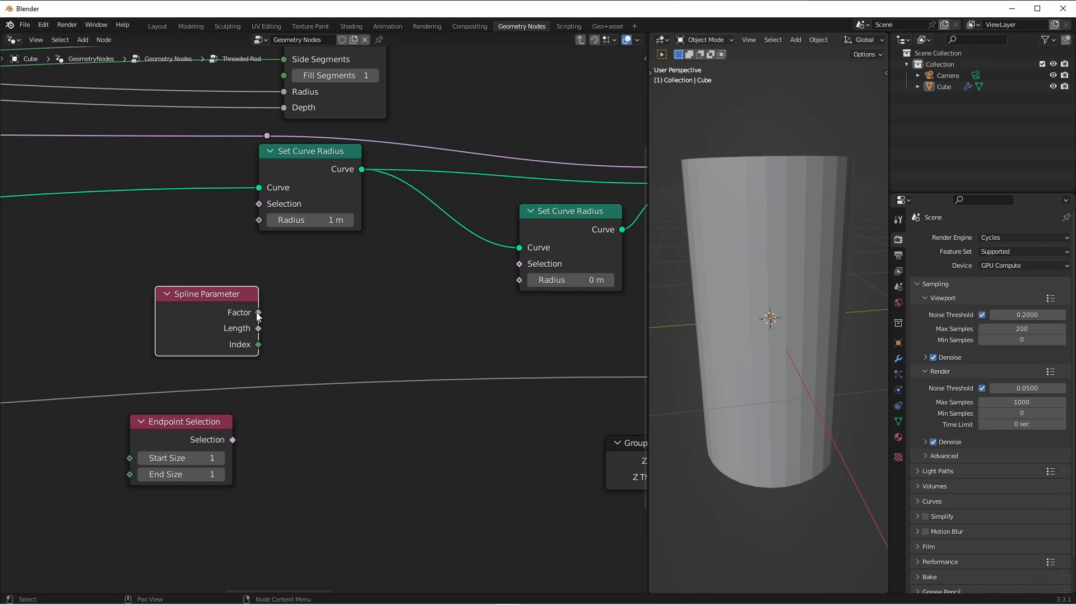
{"action": "mouse_move", "coordinate": [259, 312]}
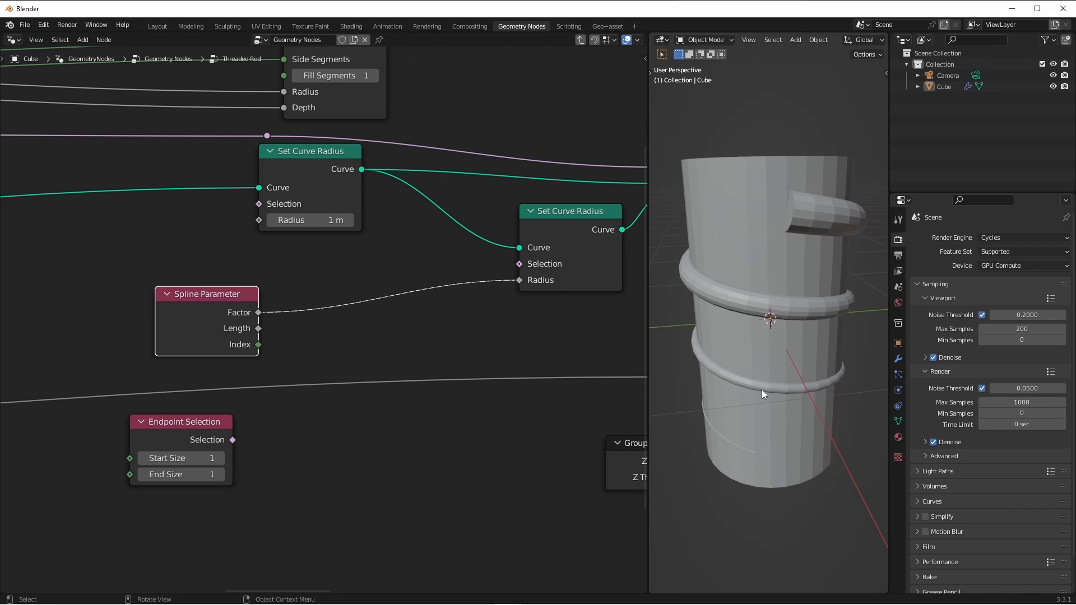
{"action": "mouse_move", "coordinate": [758, 446]}
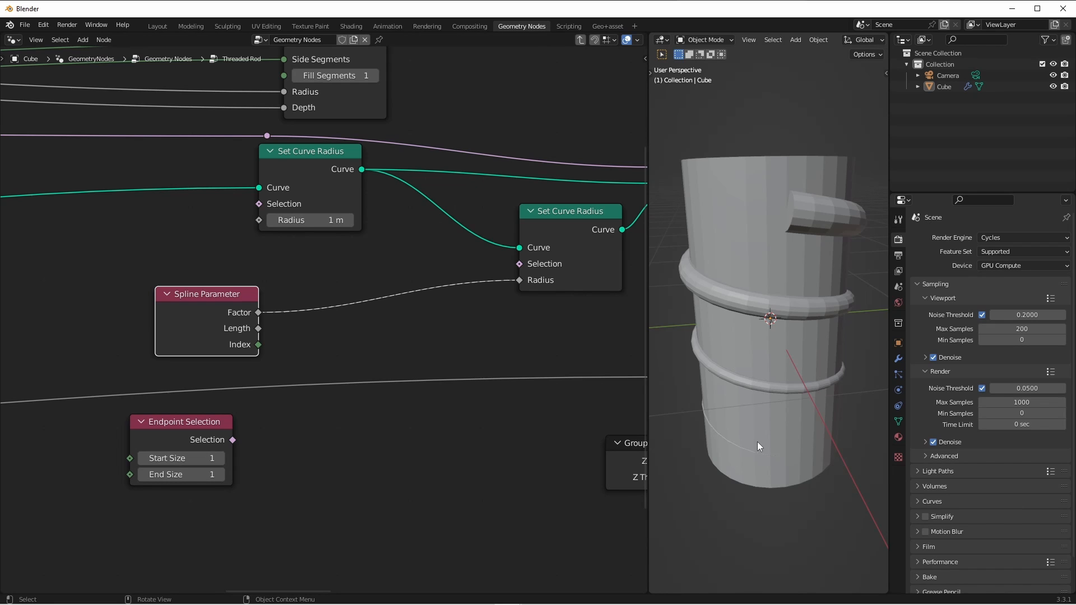
{"action": "mouse_move", "coordinate": [801, 175]}
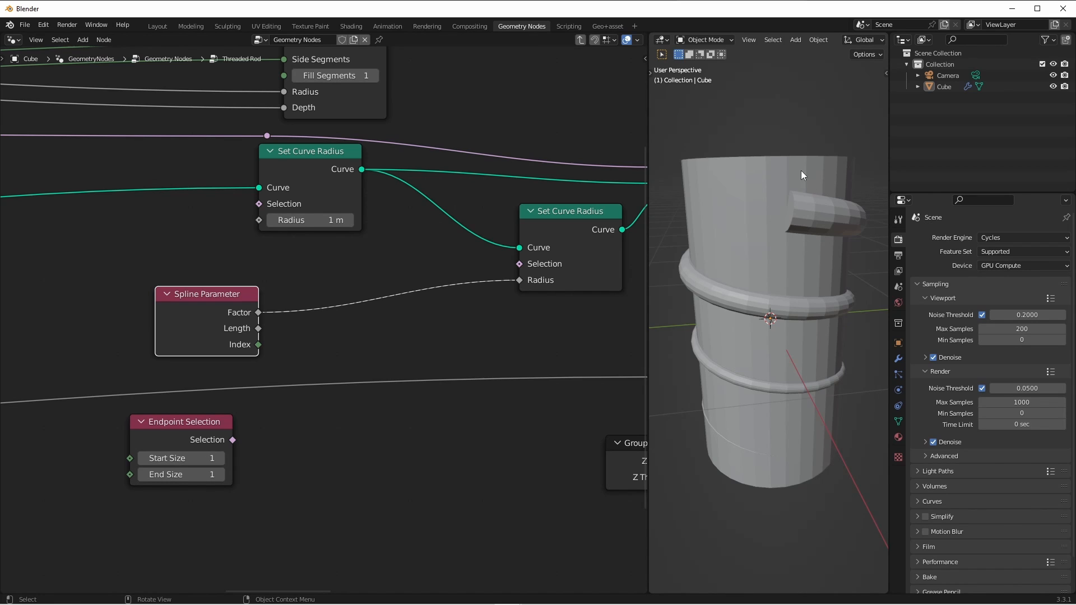
{"action": "mouse_move", "coordinate": [615, 313]}
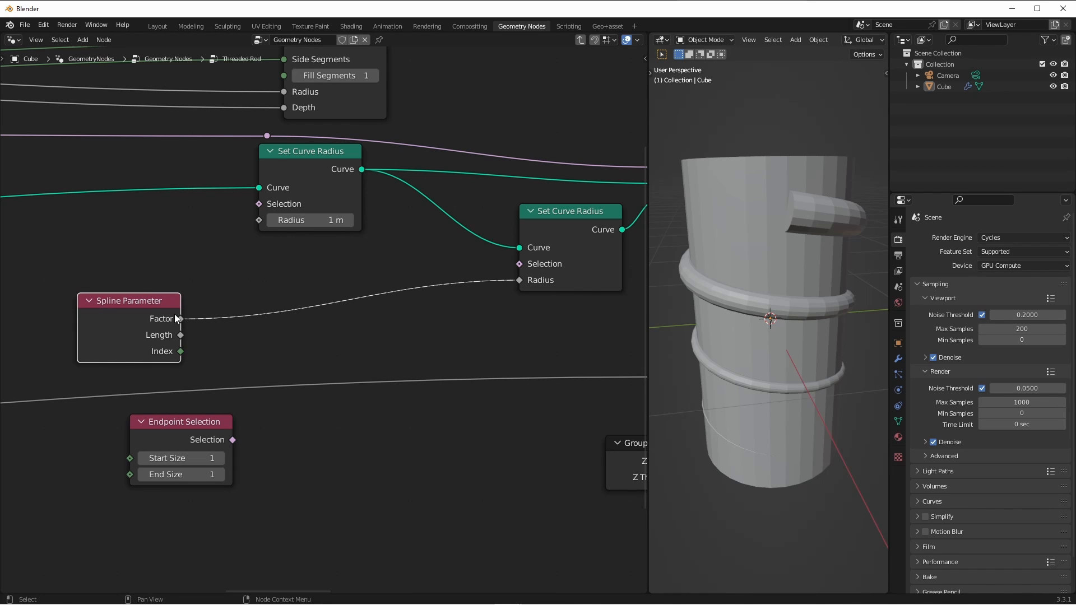
{"action": "mouse_move", "coordinate": [362, 331]}
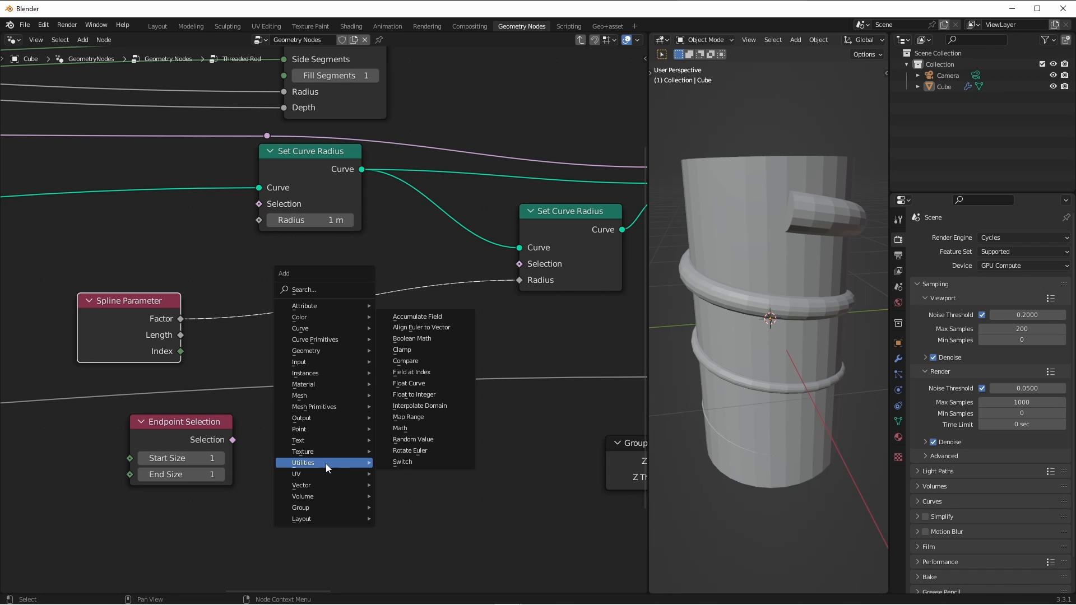
{"action": "mouse_move", "coordinate": [408, 383]}
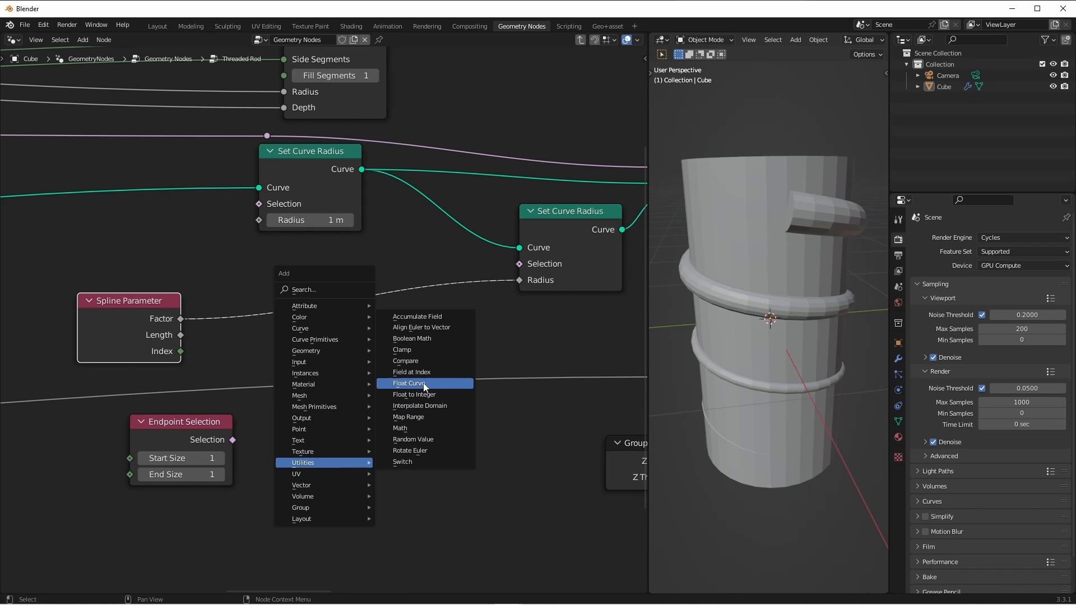
- Add a Float Curve node between the Spline Parameter factor and the thread radius
{"action": "left_click", "coordinate": [409, 382]}
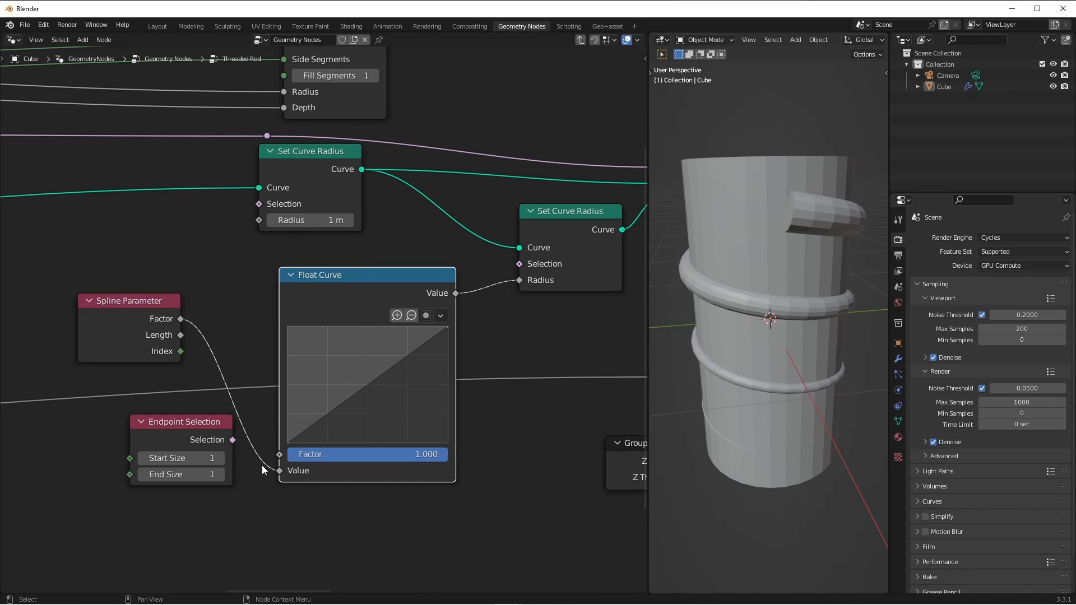
{"action": "mouse_move", "coordinate": [183, 337]}
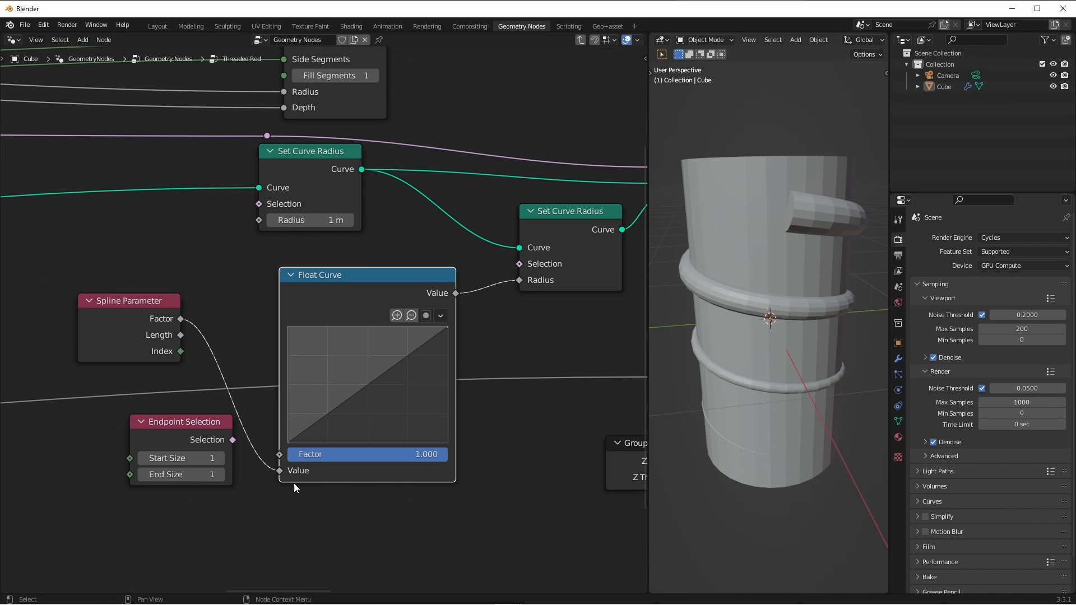
{"action": "mouse_move", "coordinate": [436, 448]}
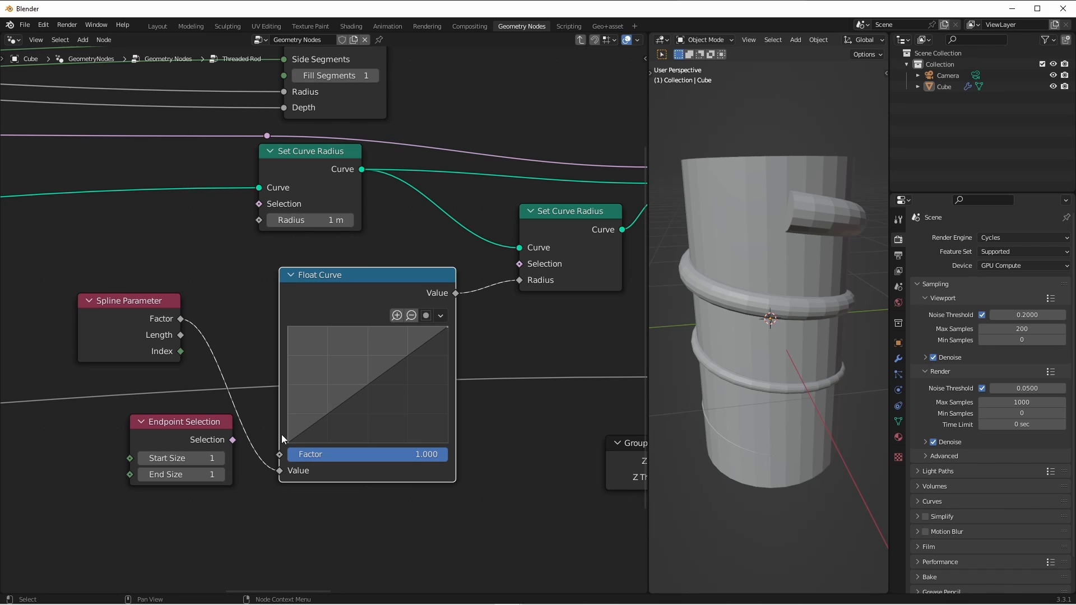
{"action": "mouse_move", "coordinate": [456, 456]}
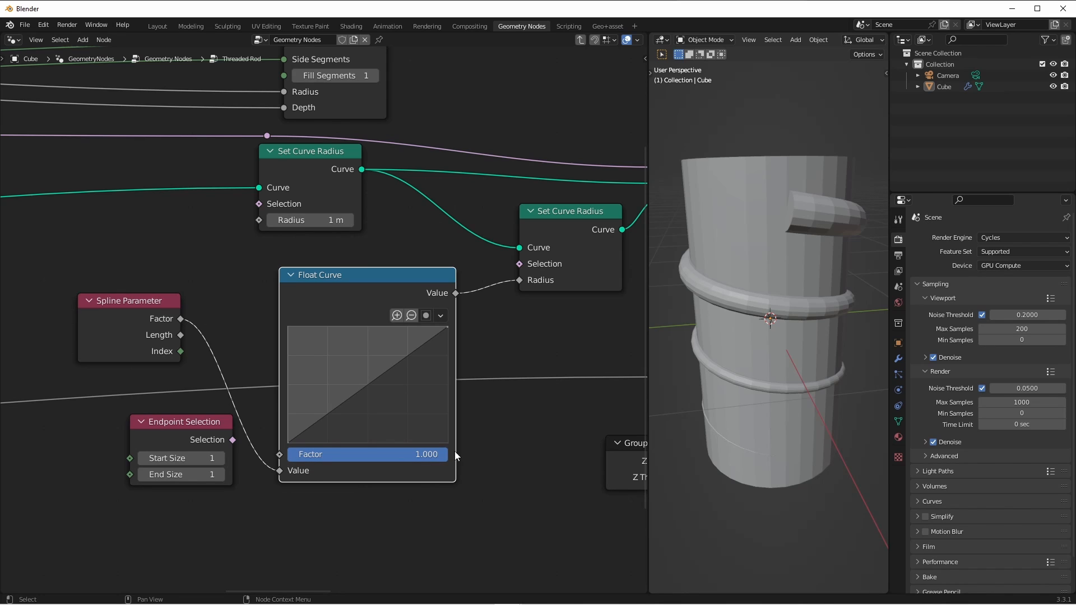
{"action": "mouse_move", "coordinate": [452, 450]}
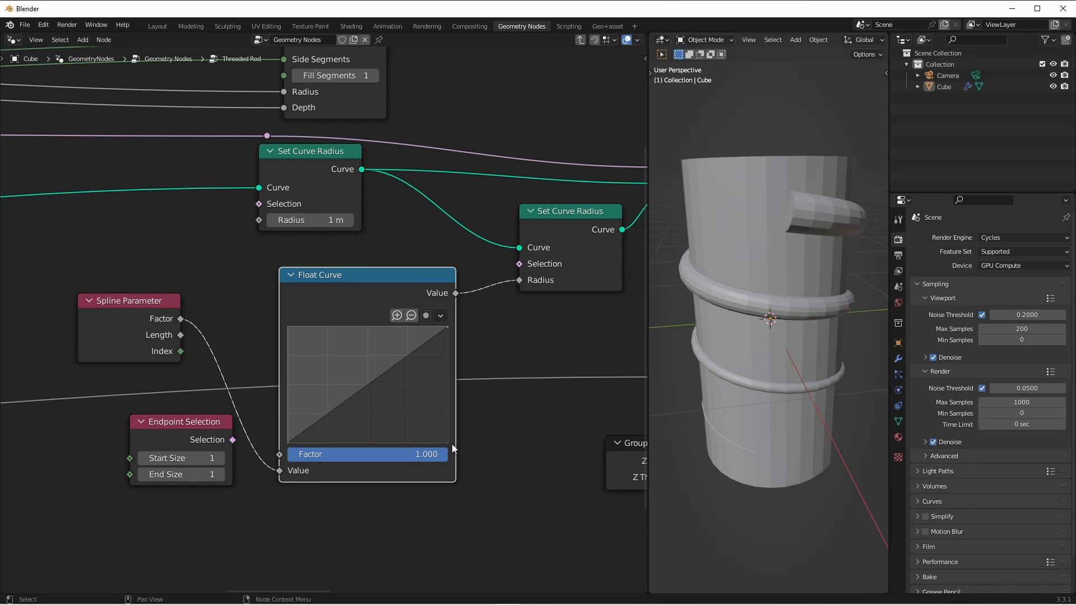
{"action": "mouse_move", "coordinate": [329, 461]}
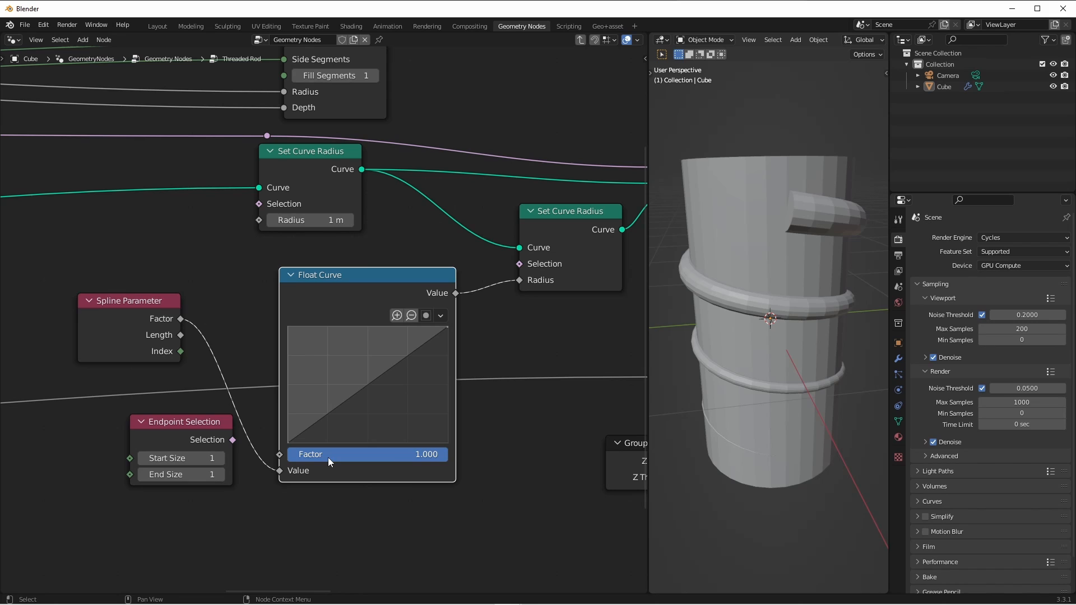
{"action": "mouse_move", "coordinate": [297, 455]}
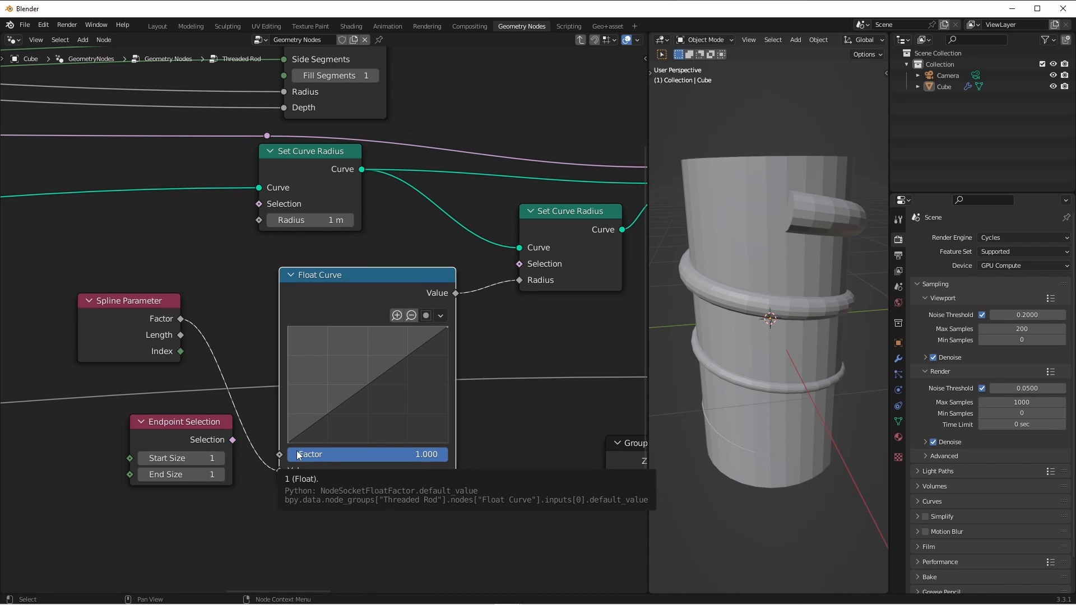
{"action": "mouse_move", "coordinate": [296, 376]}
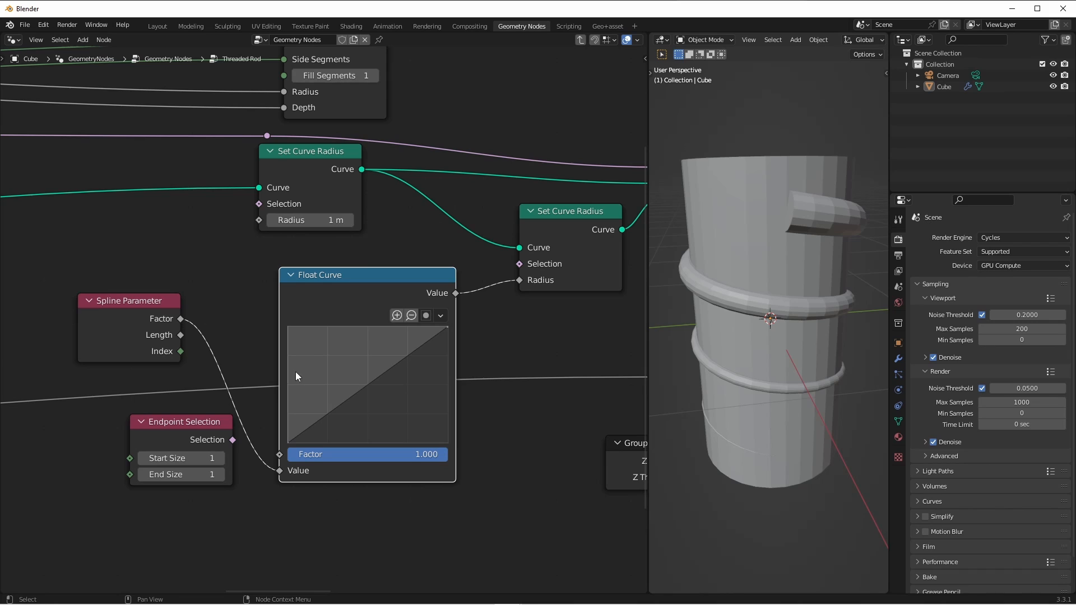
{"action": "mouse_move", "coordinate": [292, 417]}
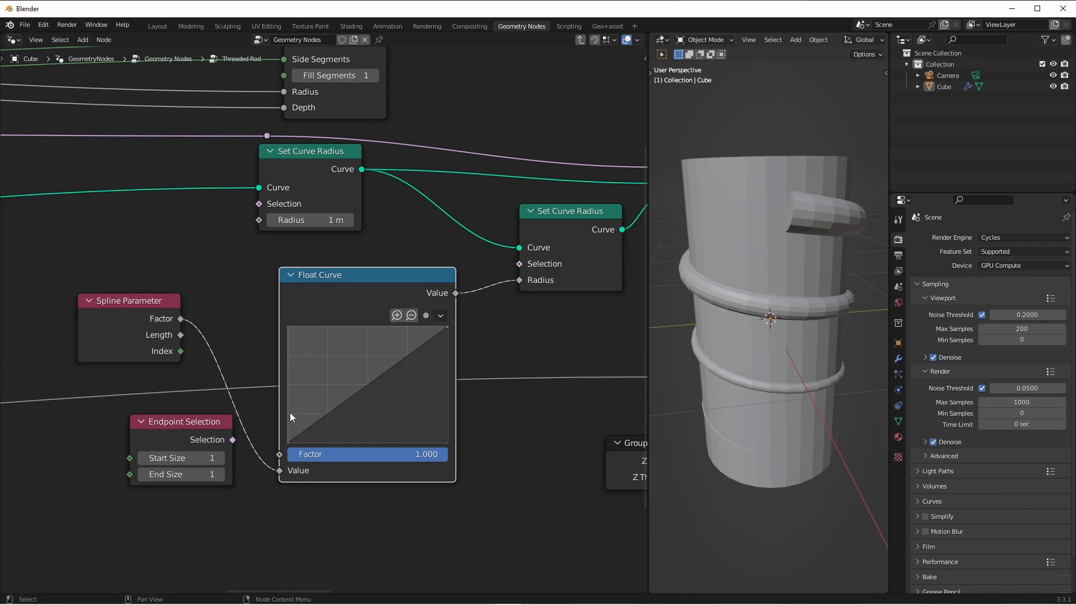
{"action": "mouse_move", "coordinate": [291, 451]}
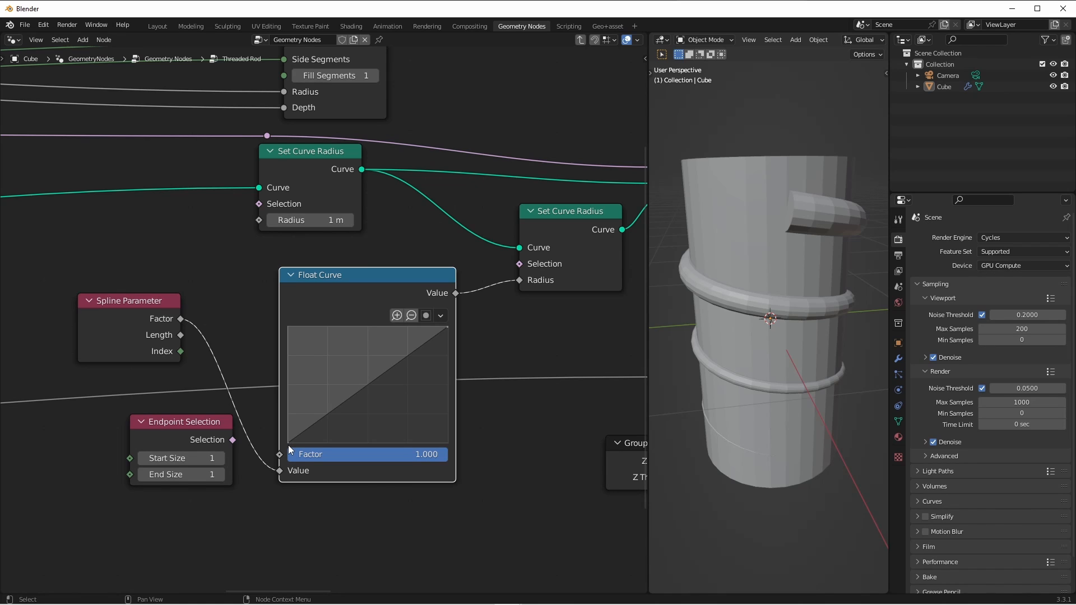
{"action": "mouse_move", "coordinate": [473, 354]}
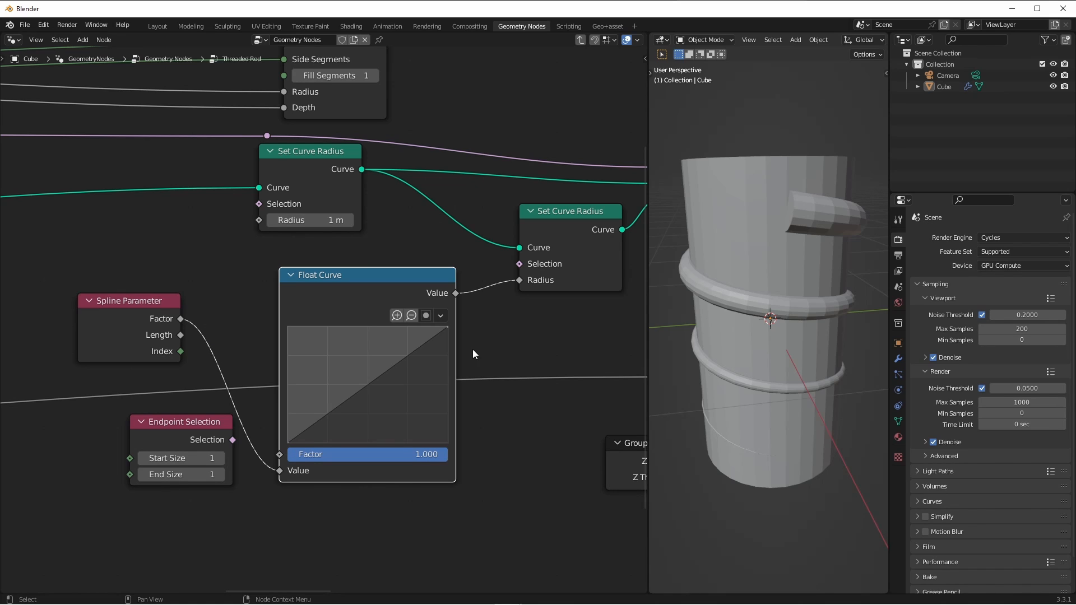
{"action": "mouse_move", "coordinate": [352, 409]}
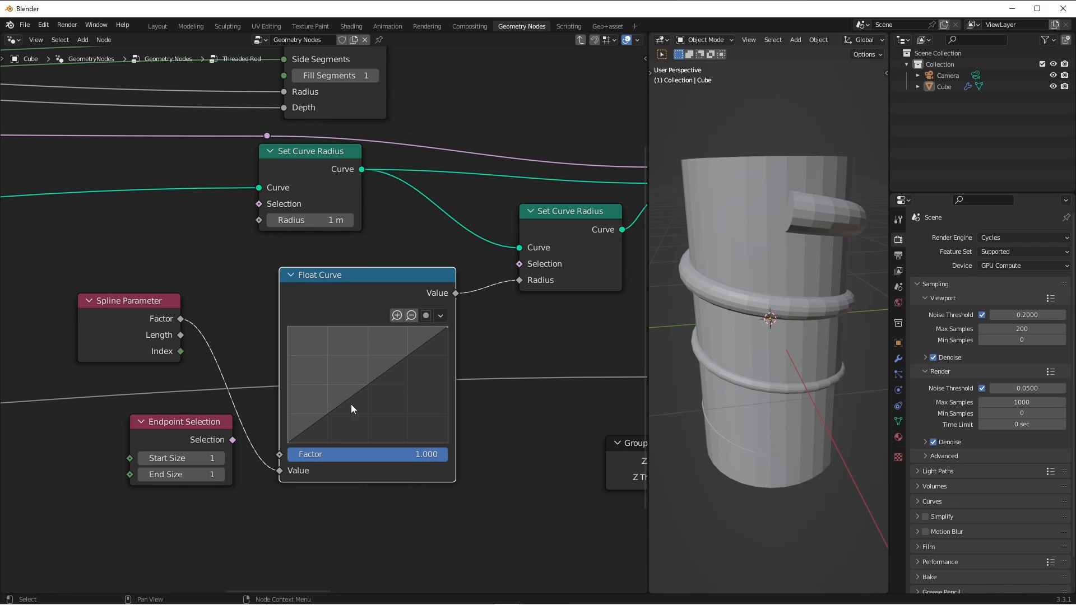
{"action": "mouse_move", "coordinate": [448, 331]}
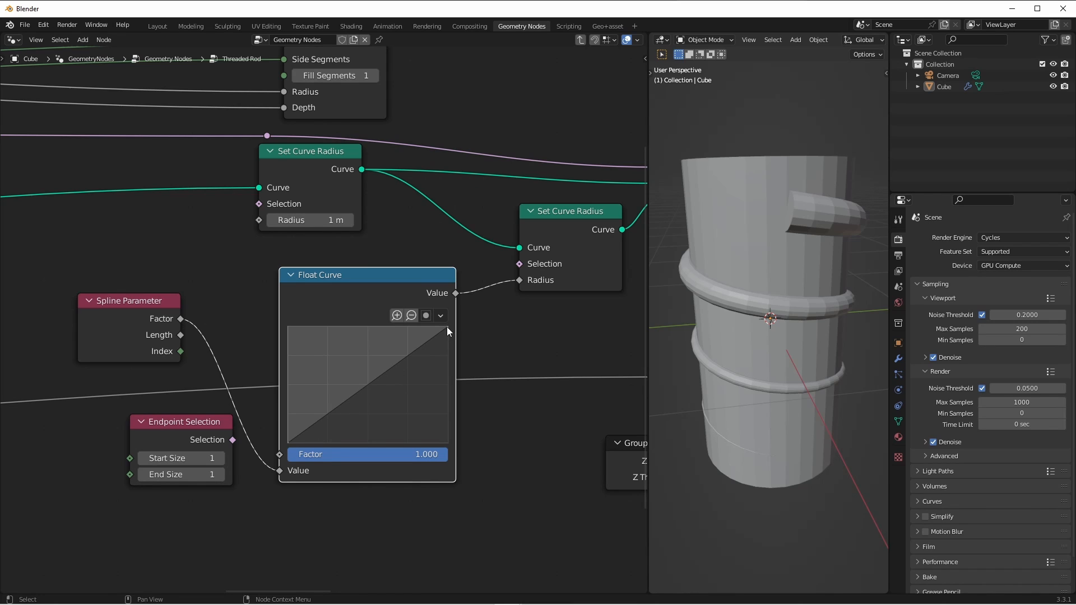
{"action": "mouse_move", "coordinate": [457, 331]}
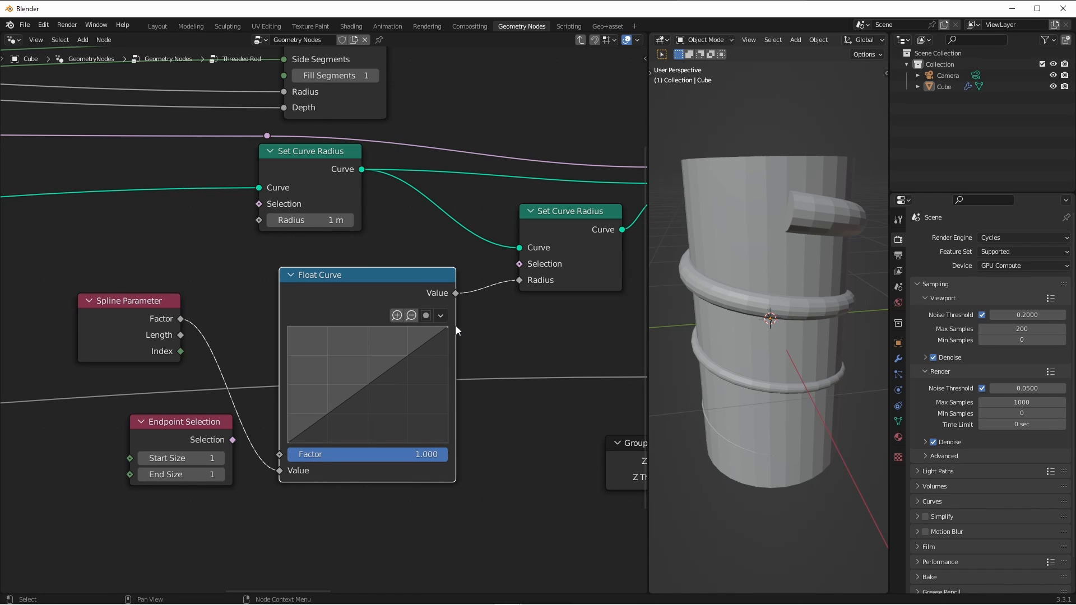
{"action": "mouse_move", "coordinate": [446, 339]}
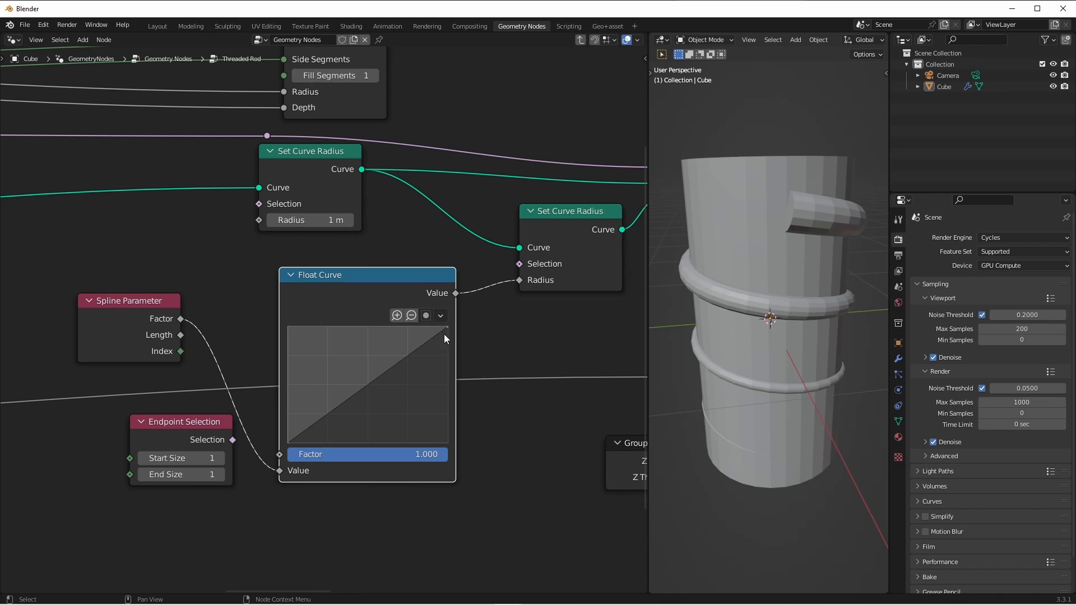
{"action": "mouse_move", "coordinate": [355, 390]}
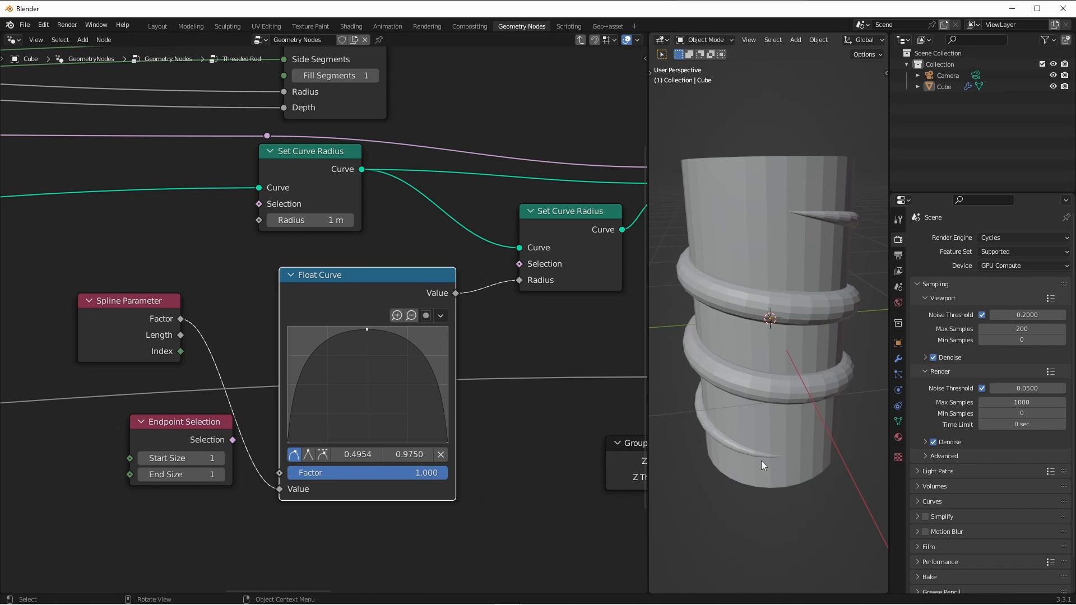
{"action": "mouse_move", "coordinate": [343, 421]}
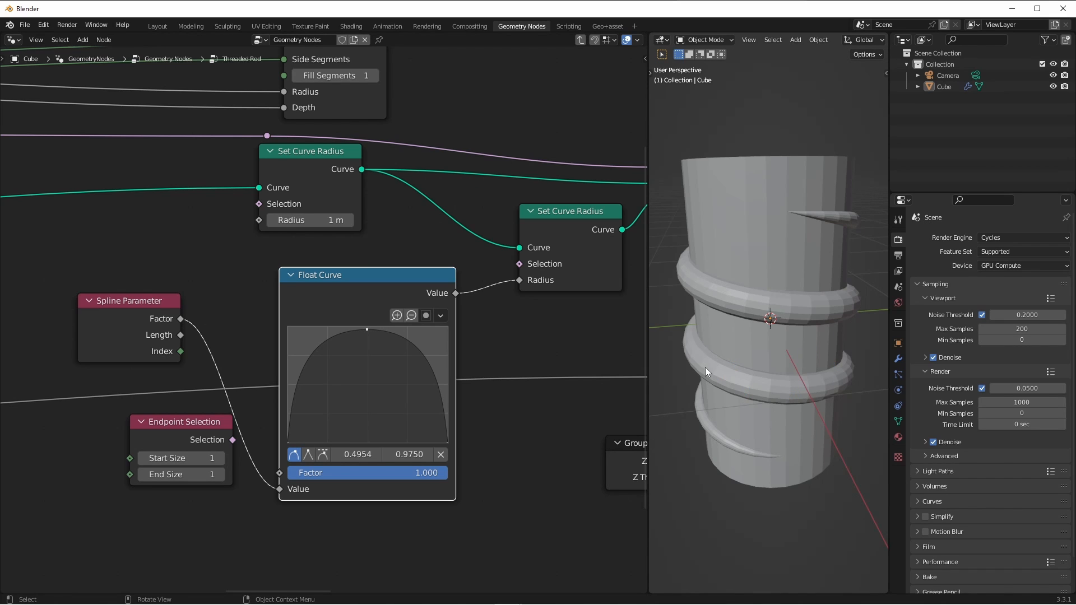
{"action": "mouse_move", "coordinate": [492, 409]}
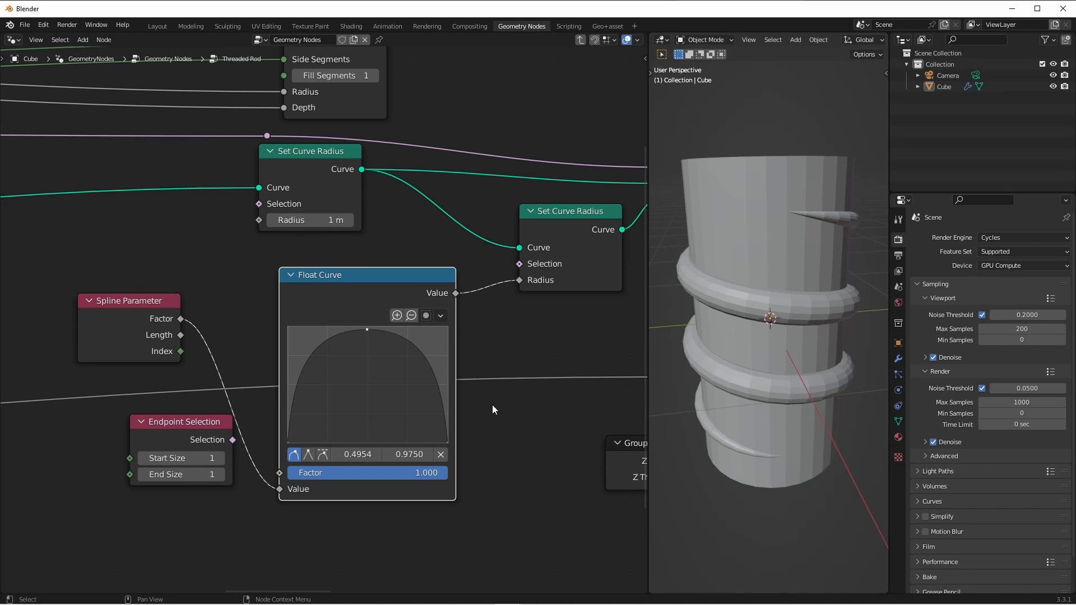
{"action": "mouse_move", "coordinate": [414, 357]}
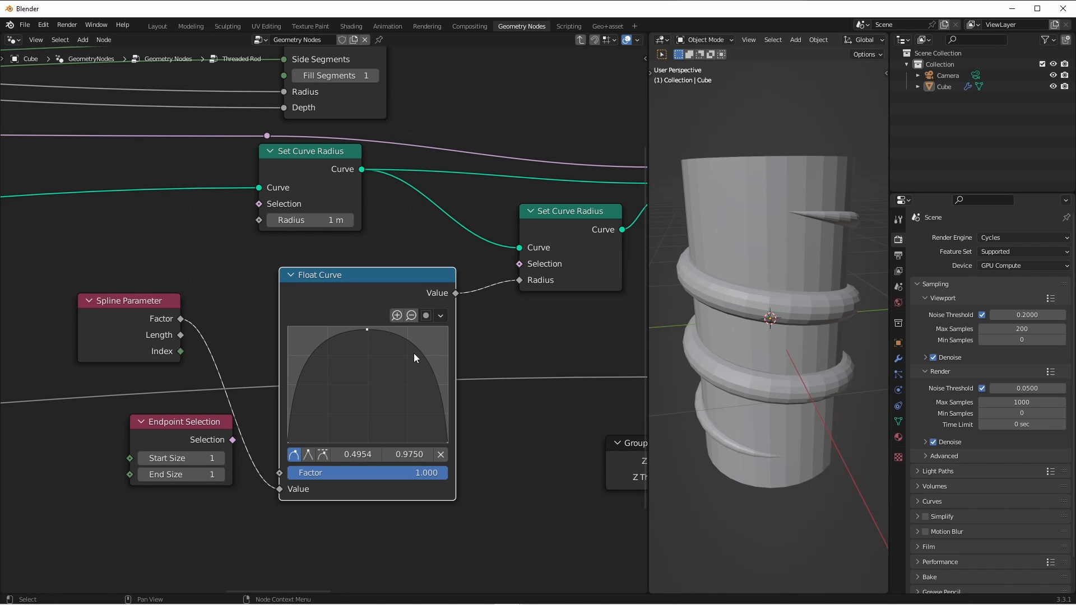
{"action": "mouse_move", "coordinate": [407, 380]}
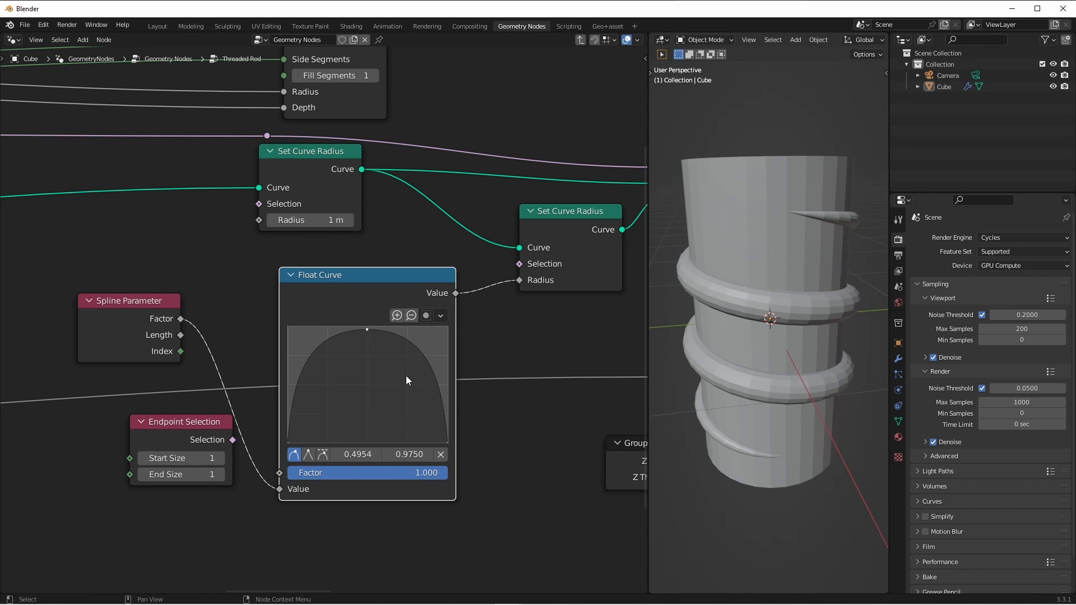
{"action": "mouse_move", "coordinate": [359, 335]}
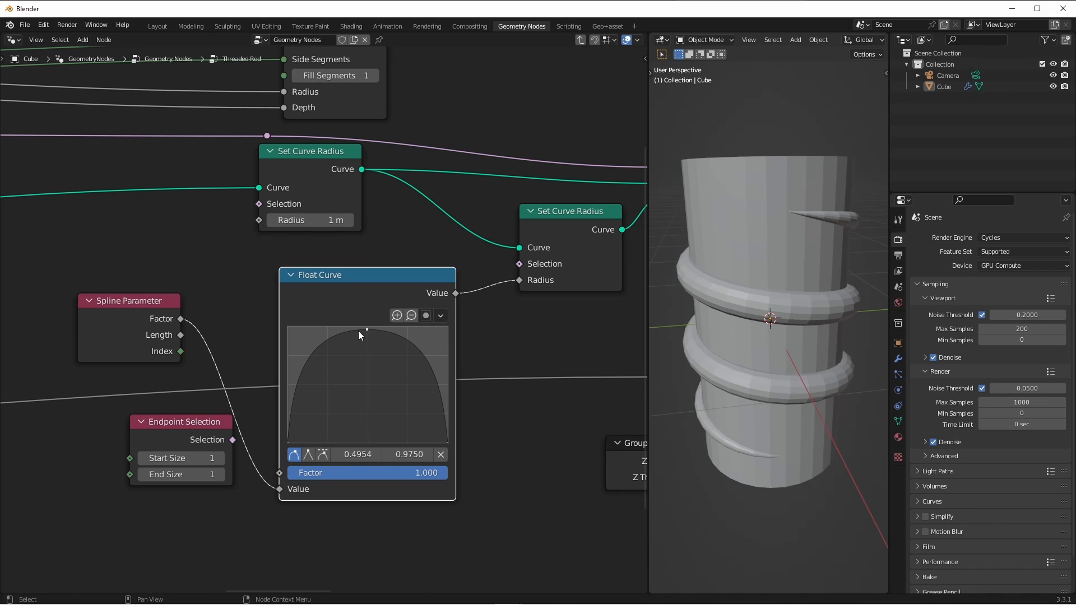
{"action": "mouse_move", "coordinate": [419, 354]}
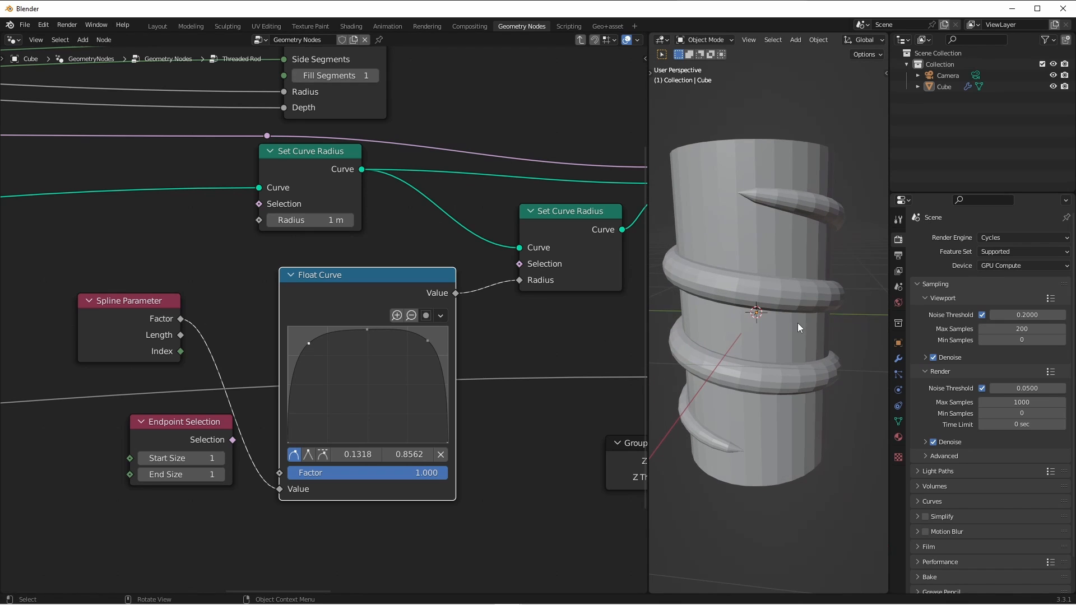
{"action": "mouse_move", "coordinate": [770, 209]}
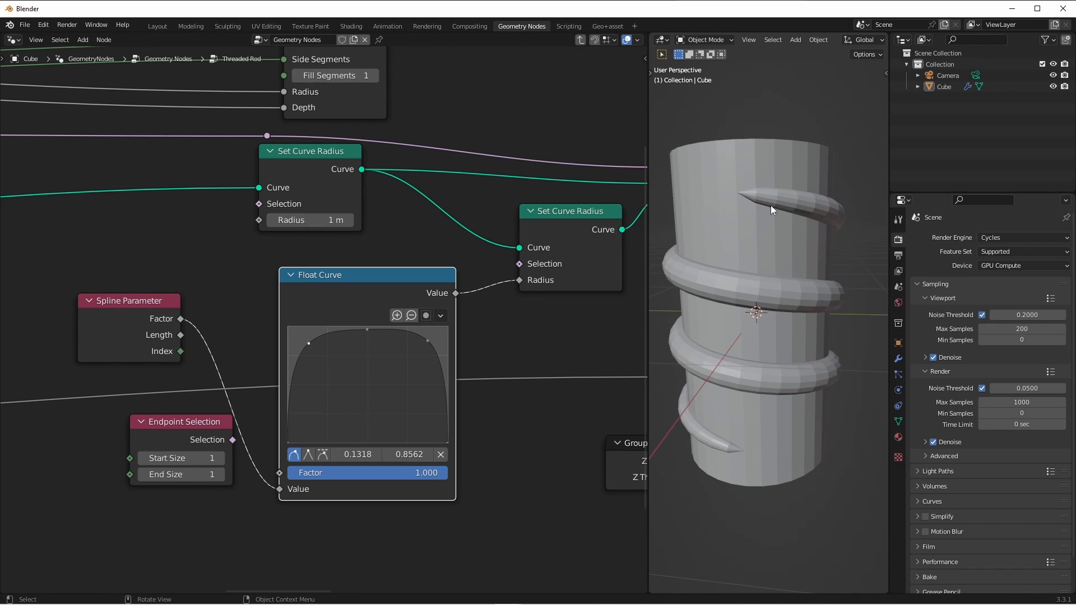
{"action": "mouse_move", "coordinate": [644, 259]}
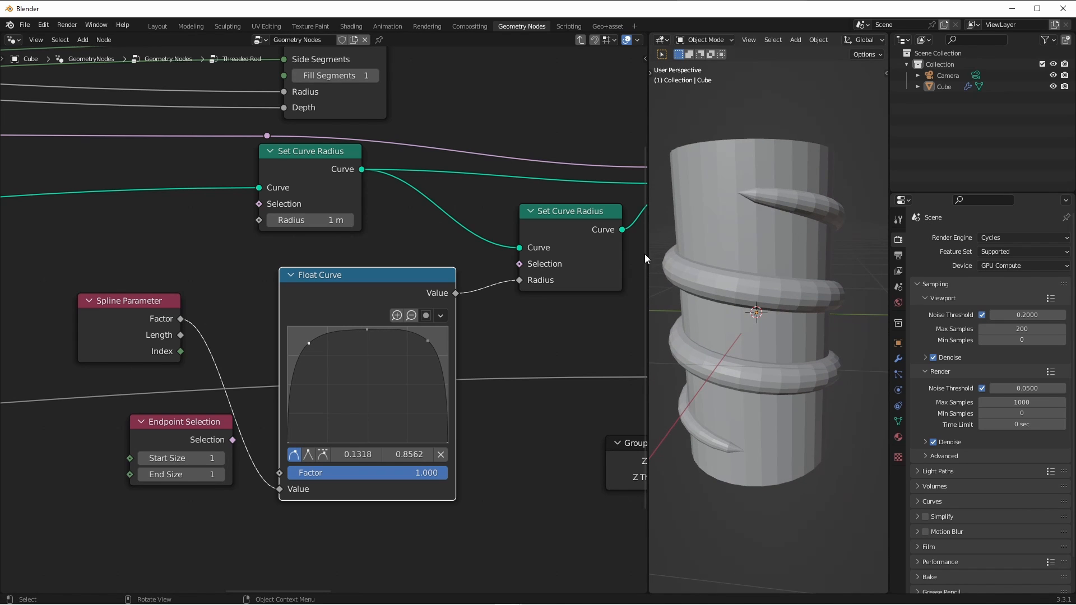
{"action": "mouse_move", "coordinate": [727, 314]}
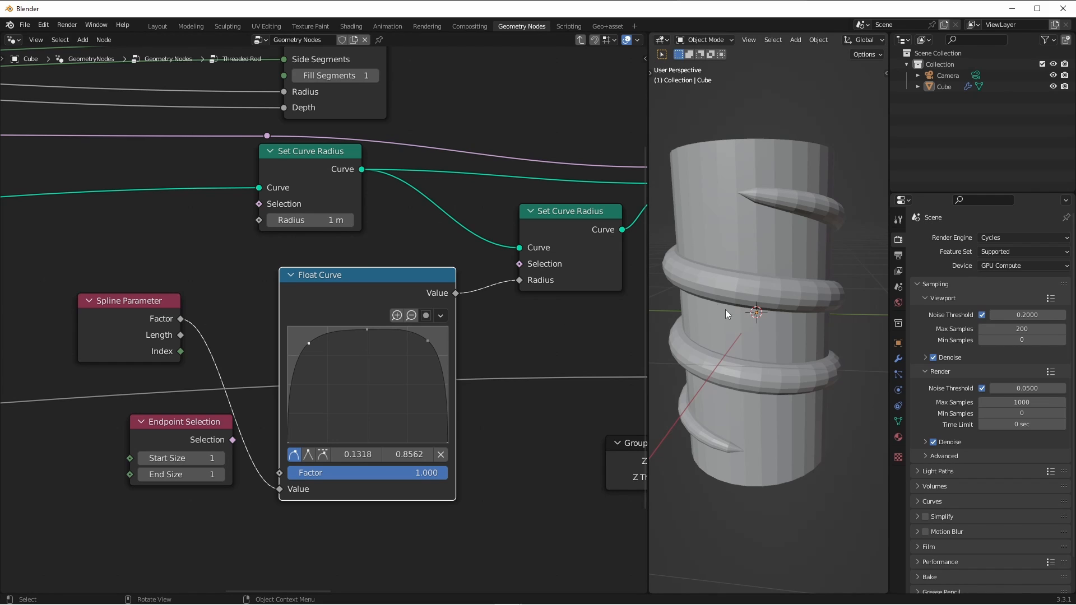
{"action": "mouse_move", "coordinate": [686, 440]}
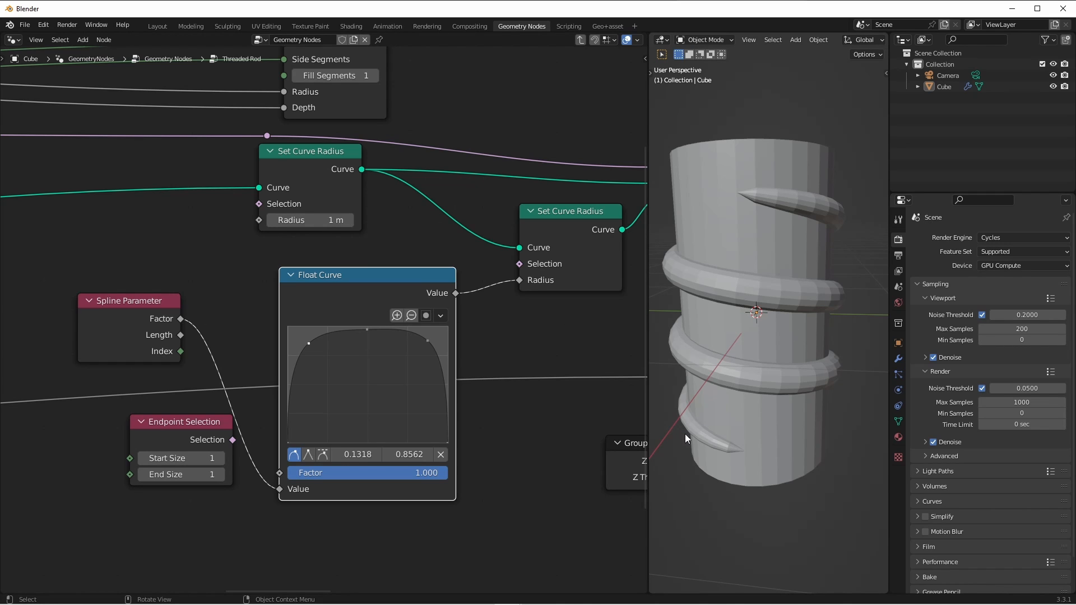
{"action": "mouse_move", "coordinate": [687, 427]}
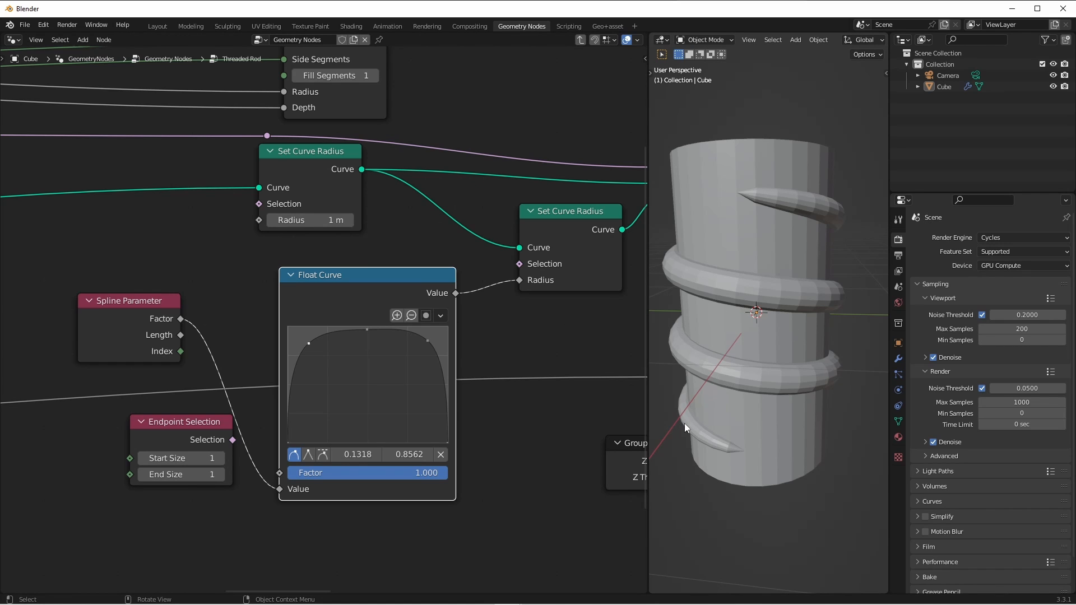